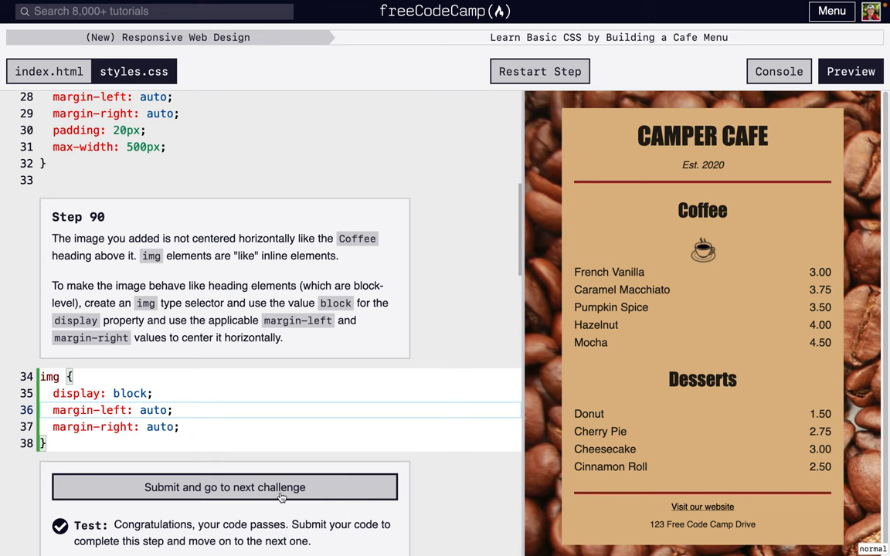
Submit the passing Step 90 image-centering challenge and advance to Step 91.
click(225, 486)
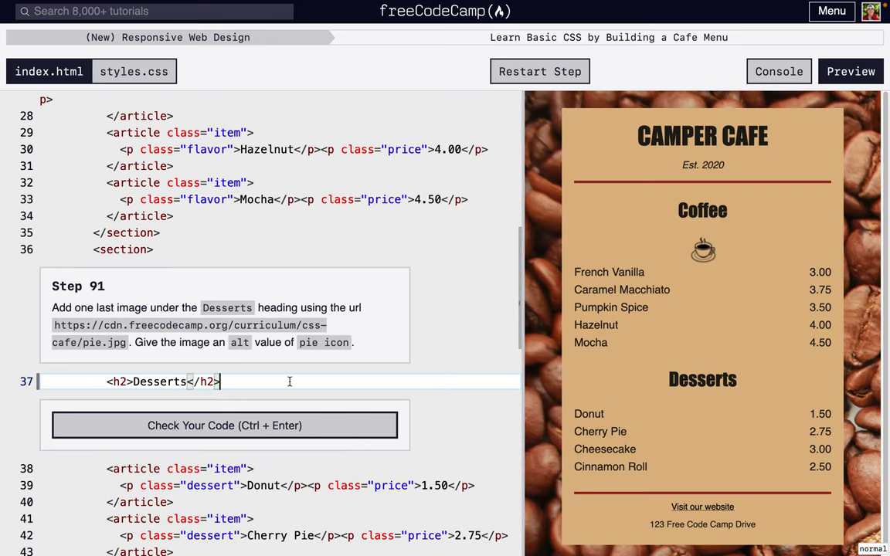
Add an img under Desserts with src pie.jpg from the CDN and alt 'pie icon'.
key(enter)
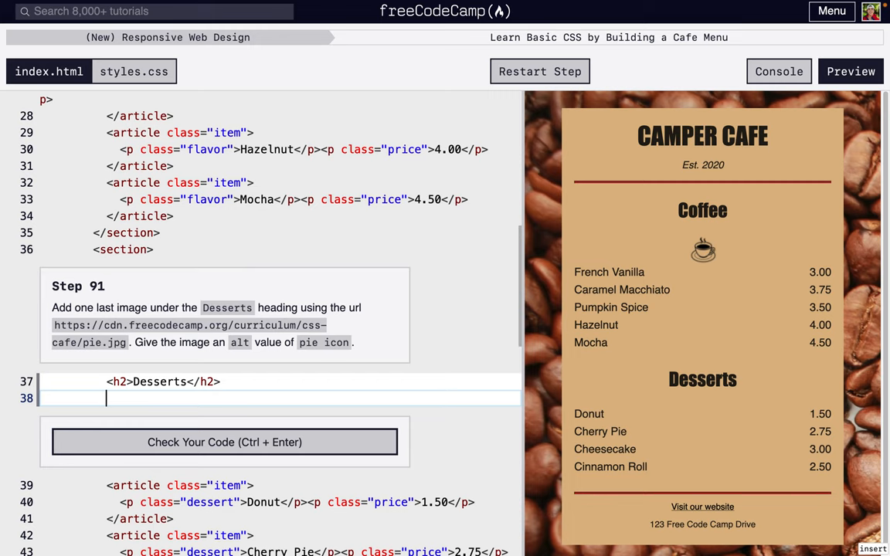
text(<img>)
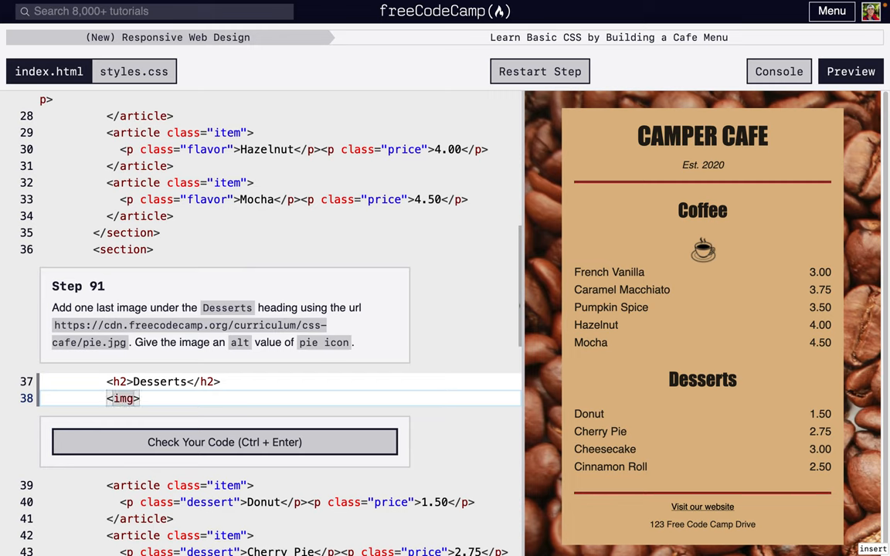
text(/)
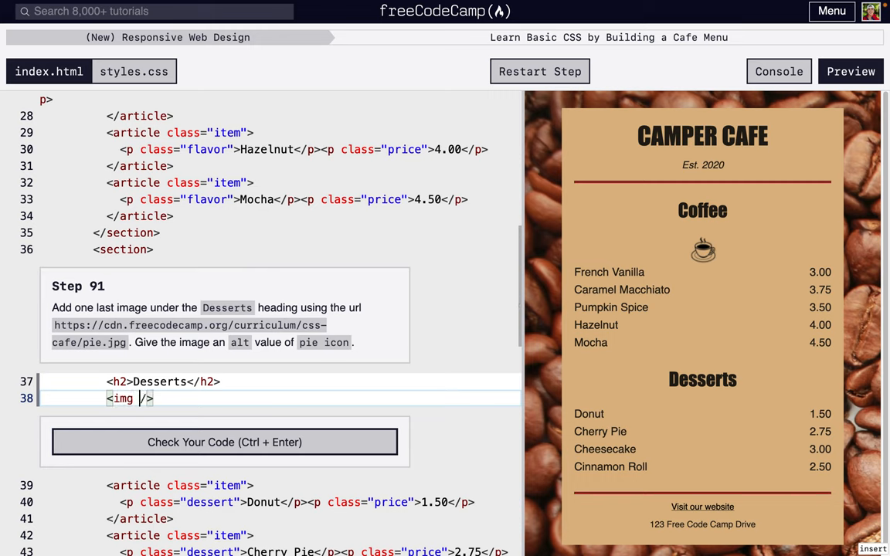
text(src)
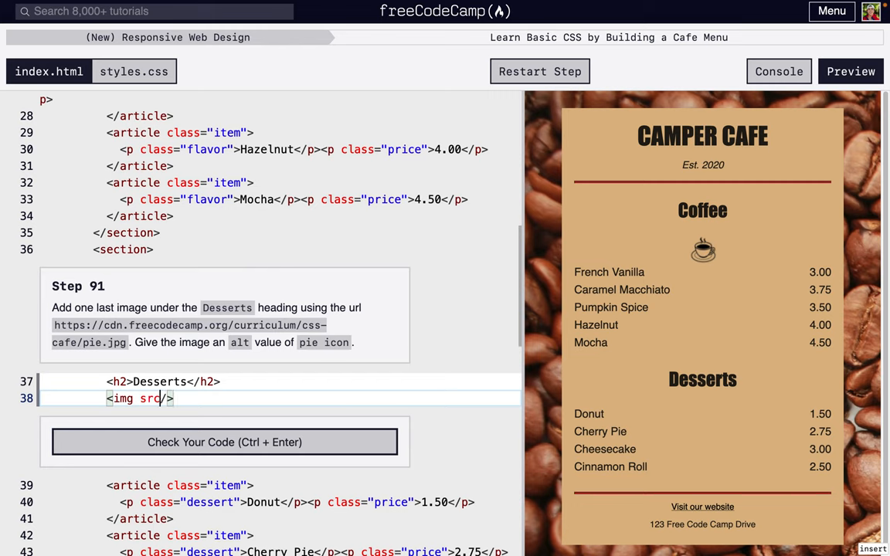
text(=")
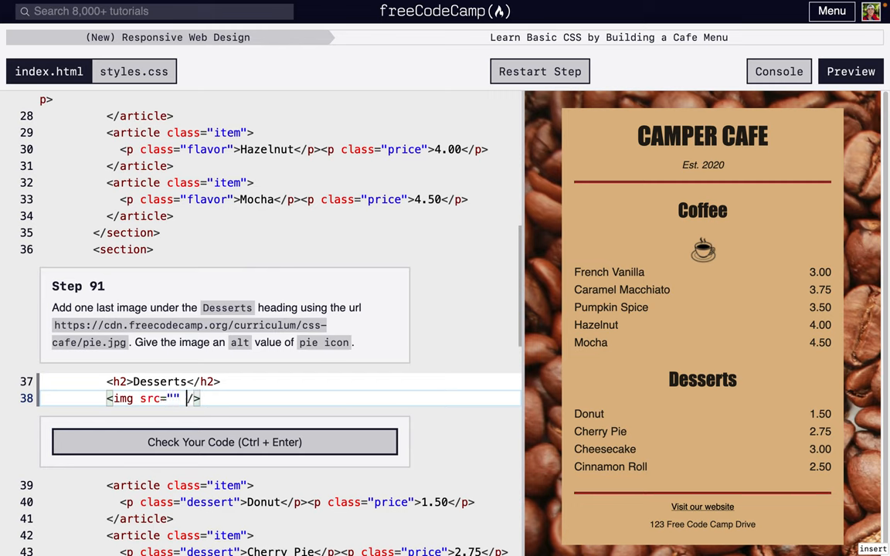
text(alt="")
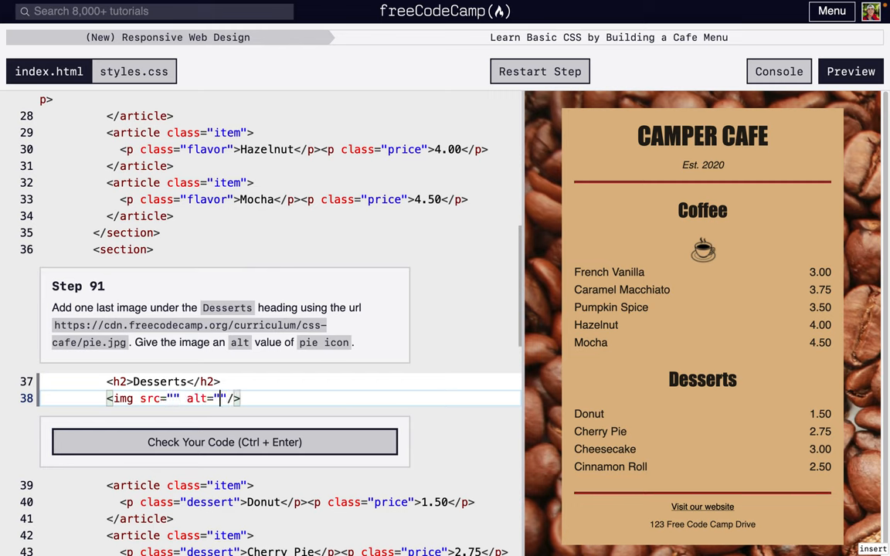
text(pie)
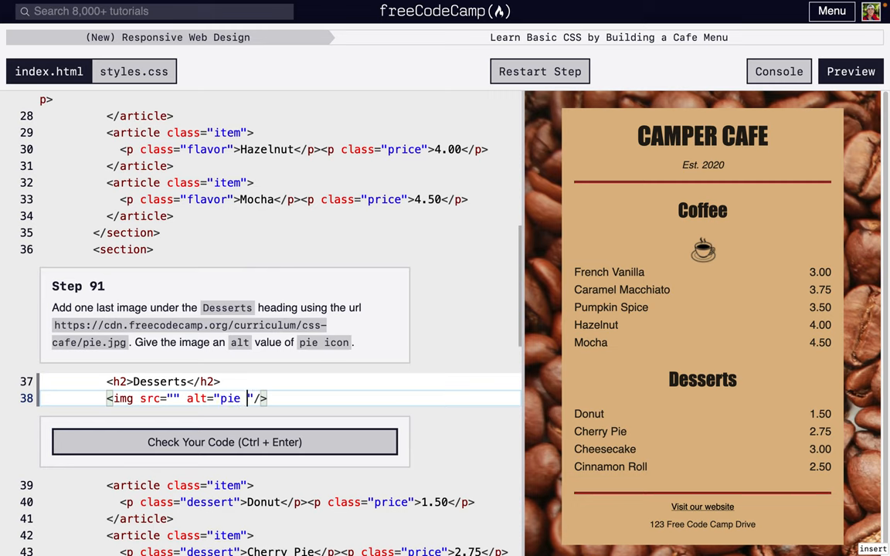
text(icon)
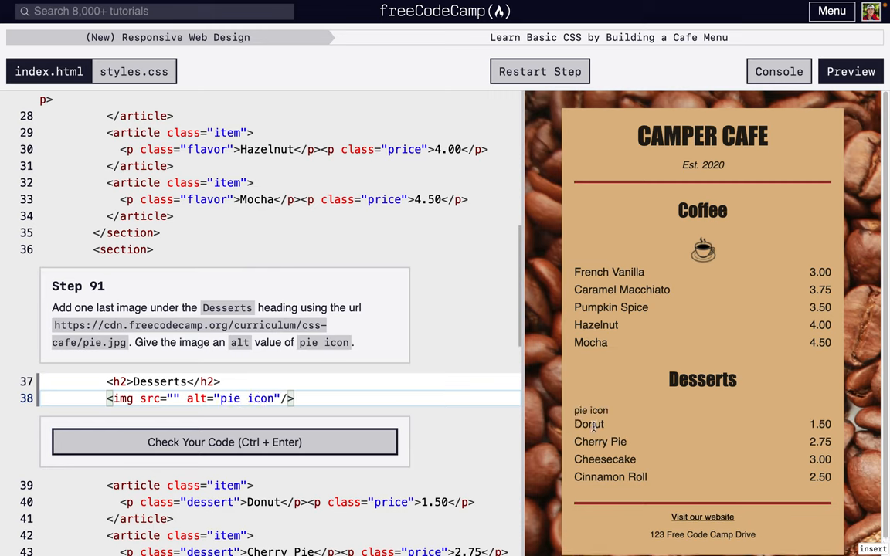
drag(54, 325, 127, 343)
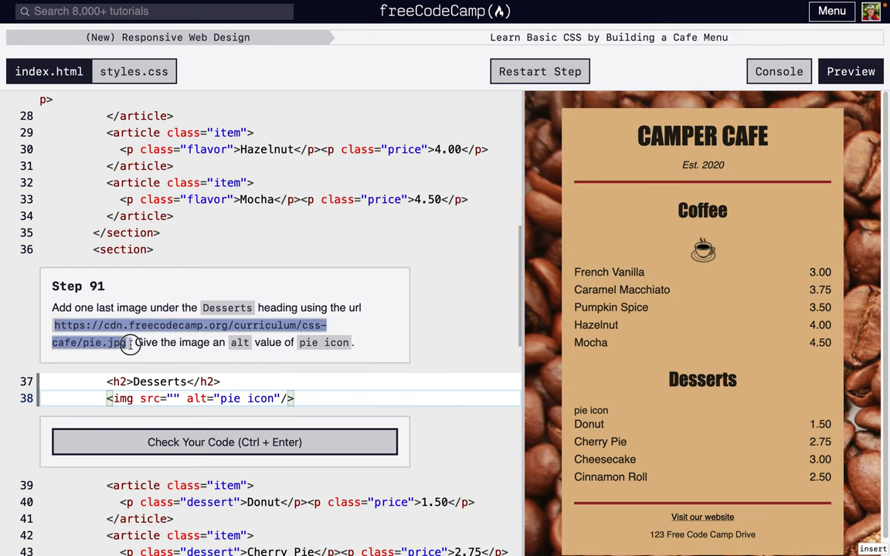
click(172, 398)
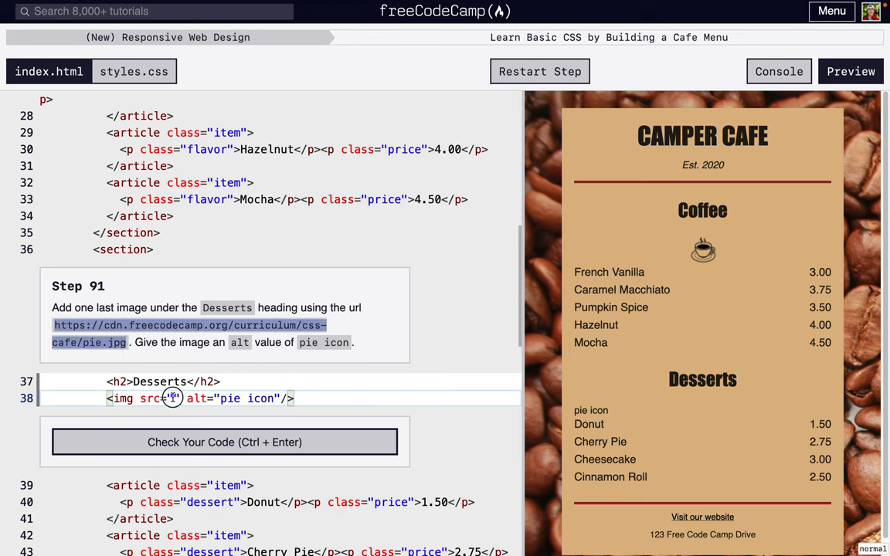
text(https://cdn.freecodecamp.org/curriculum/css-cafe/pie.jpg)
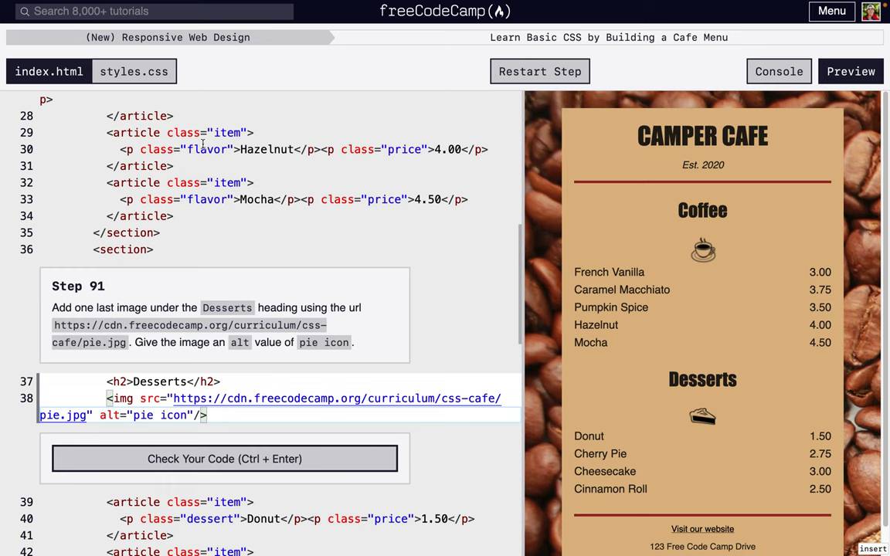
Review the img rule in styles.css, then check and submit the pie image code.
click(134, 71)
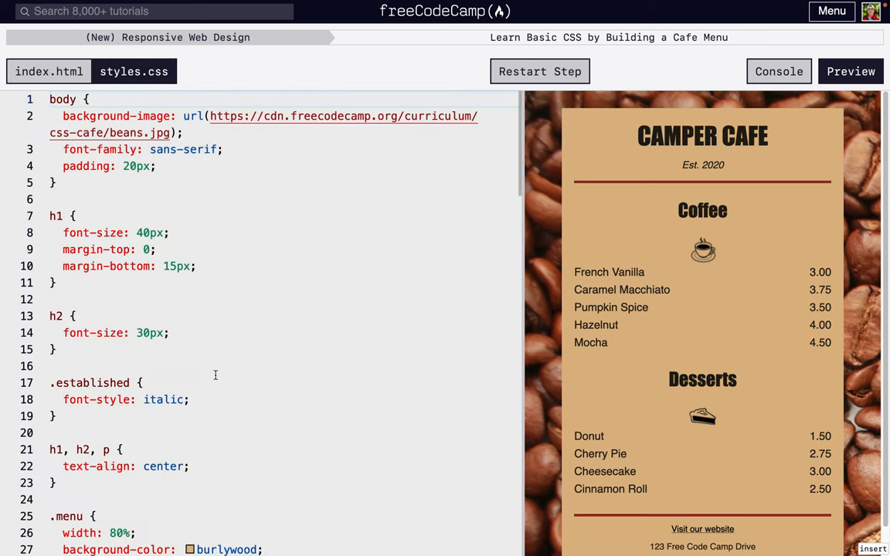
scroll(down, 3)
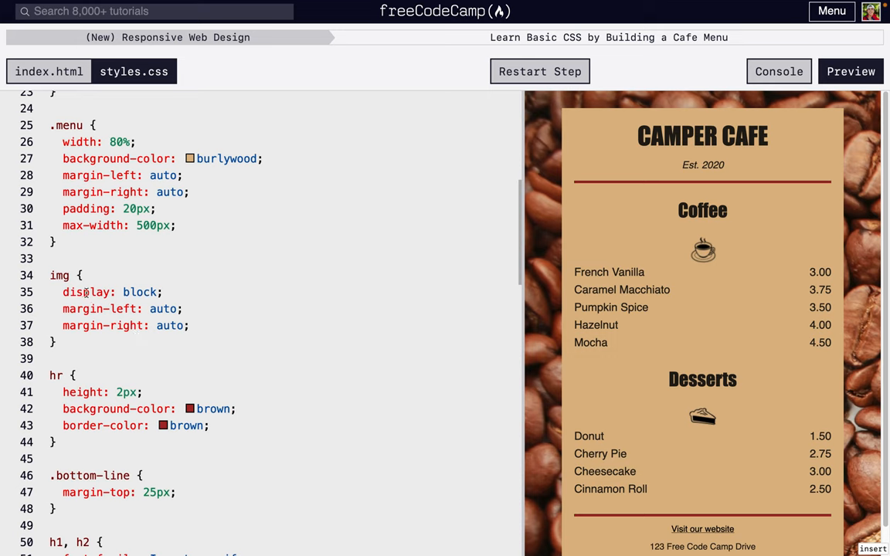
double_click(58, 275)
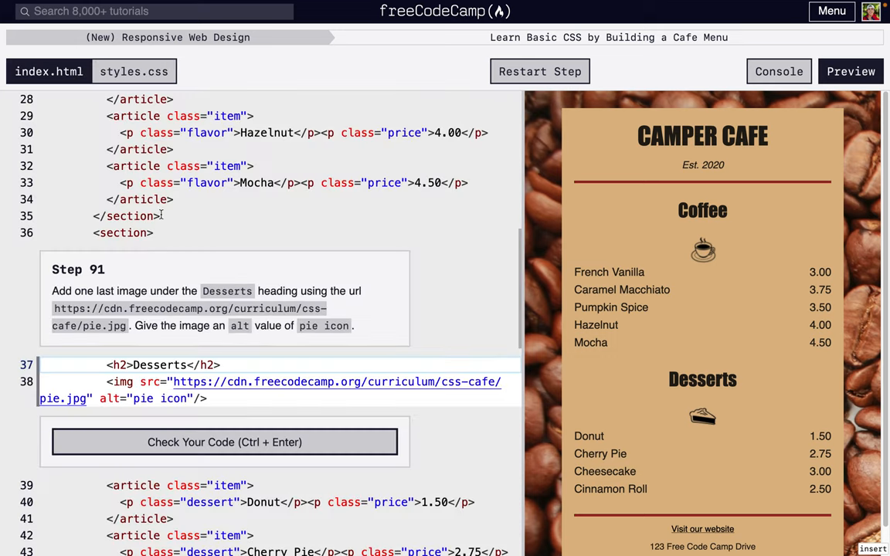
click(224, 441)
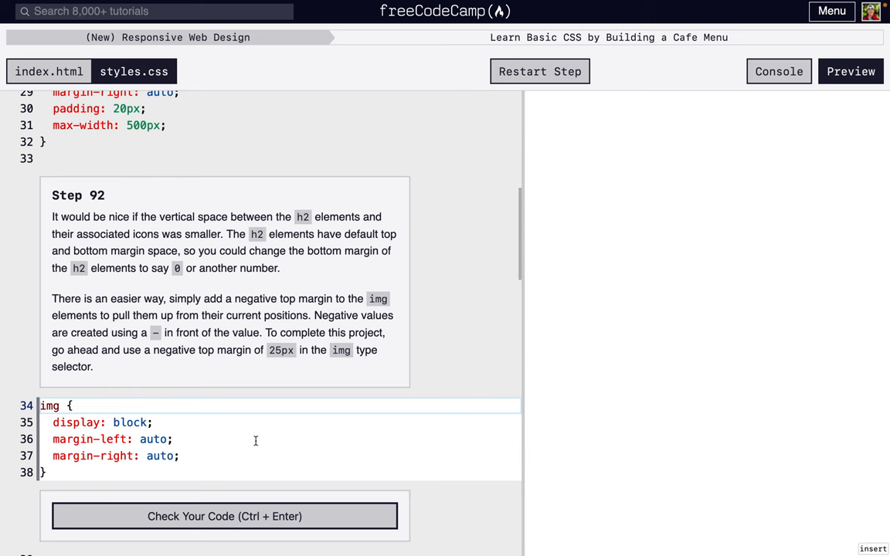
Put the caret after margin-right: auto; in the img rule of styles.css.
click(850, 71)
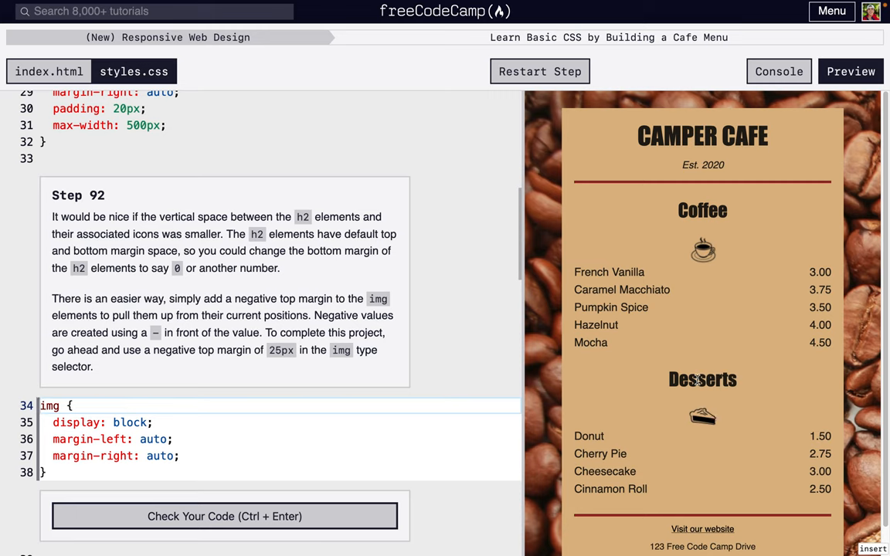
double_click(702, 379)
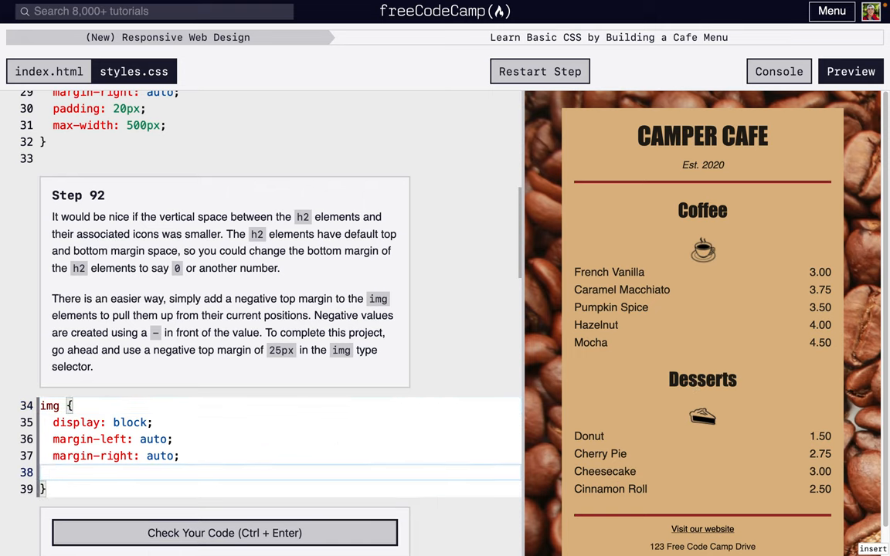
Add margin-top: -25px to the img rule in styles.css.
text(margi)
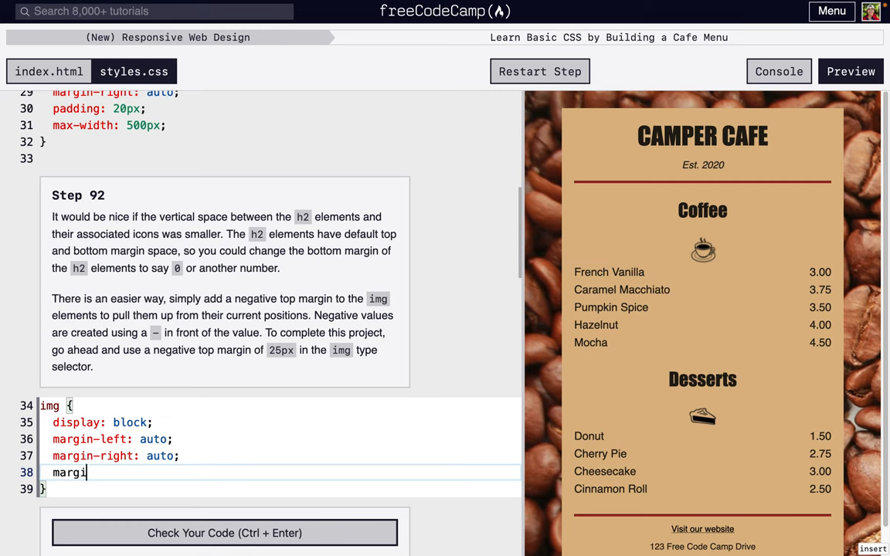
text(-top:)
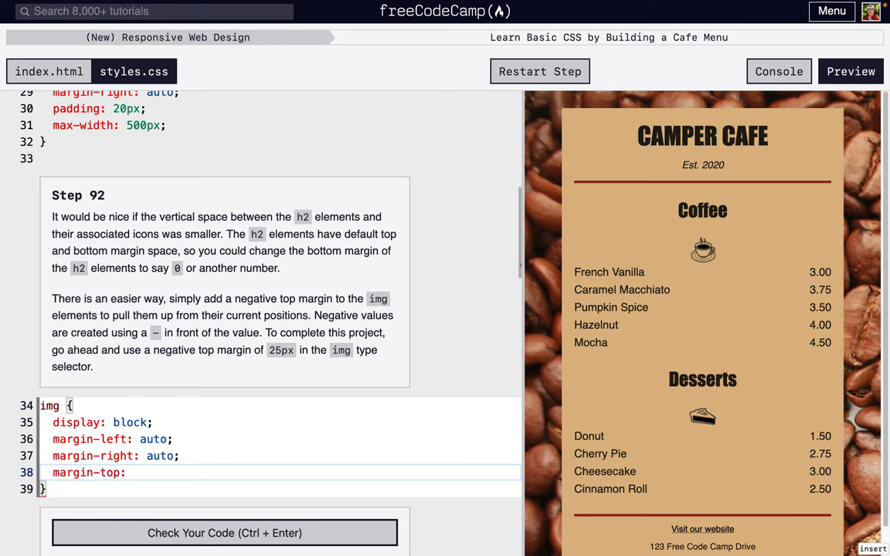
text(-25px;)
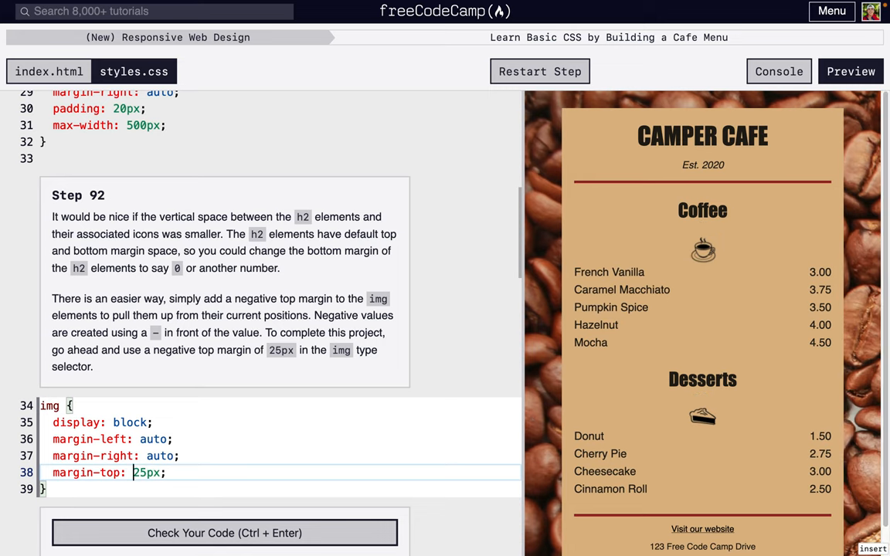
text(-)
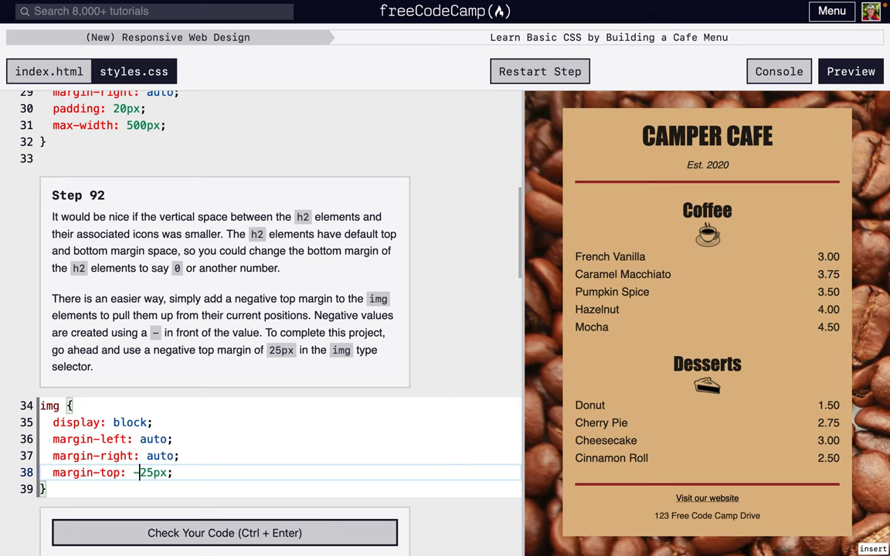
mouse_move(225, 533)
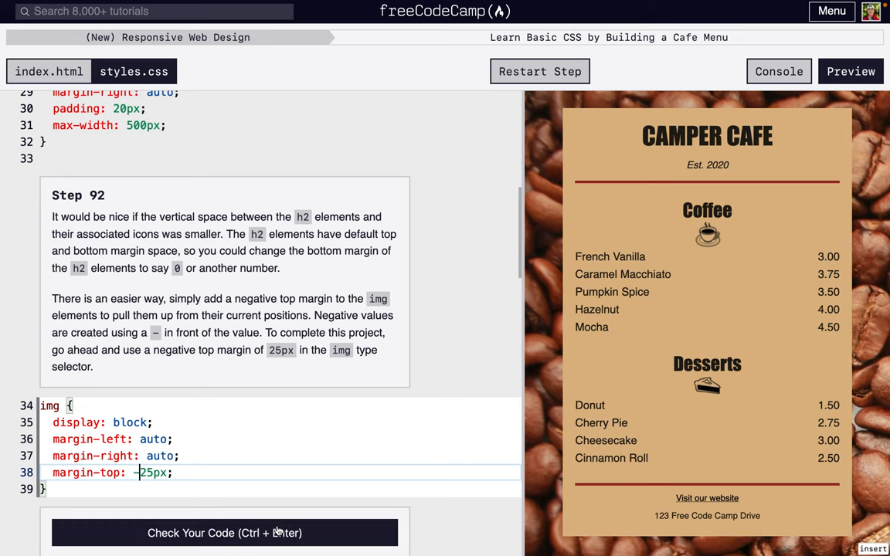